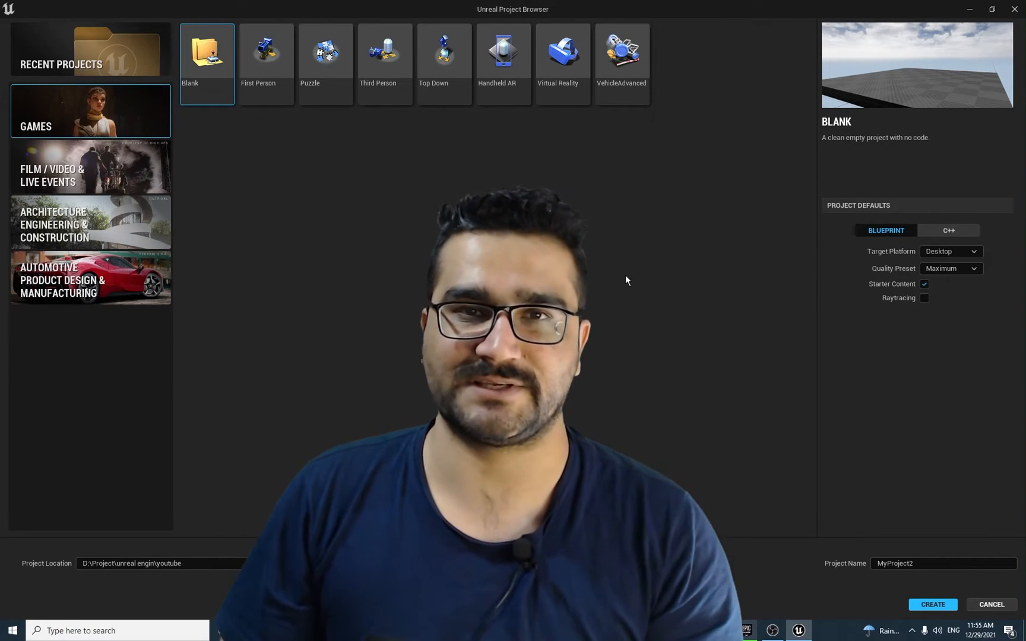
mouse_move(686, 352)
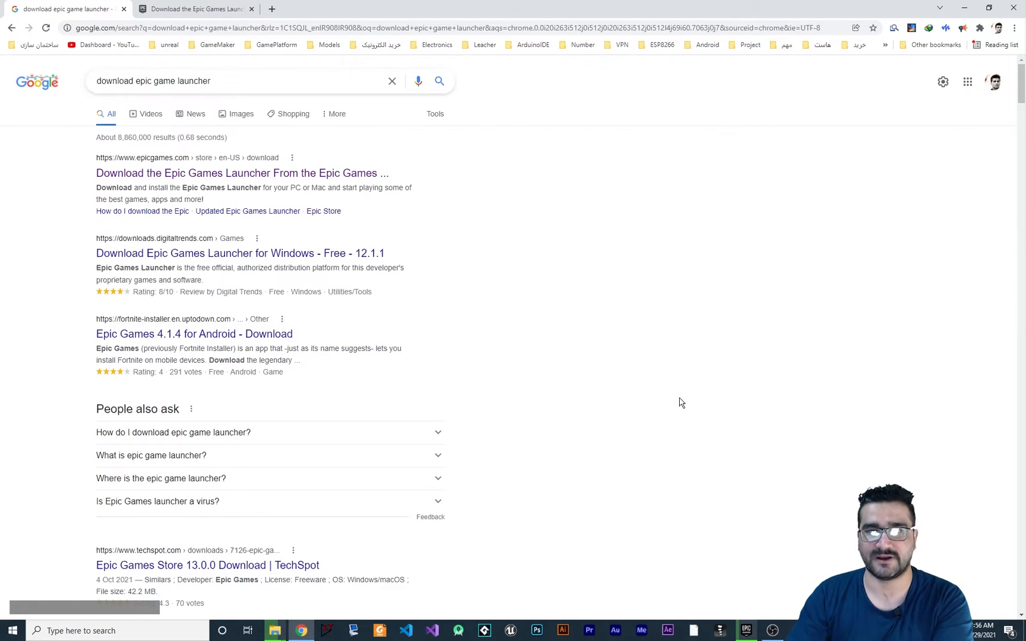
mouse_move(210, 177)
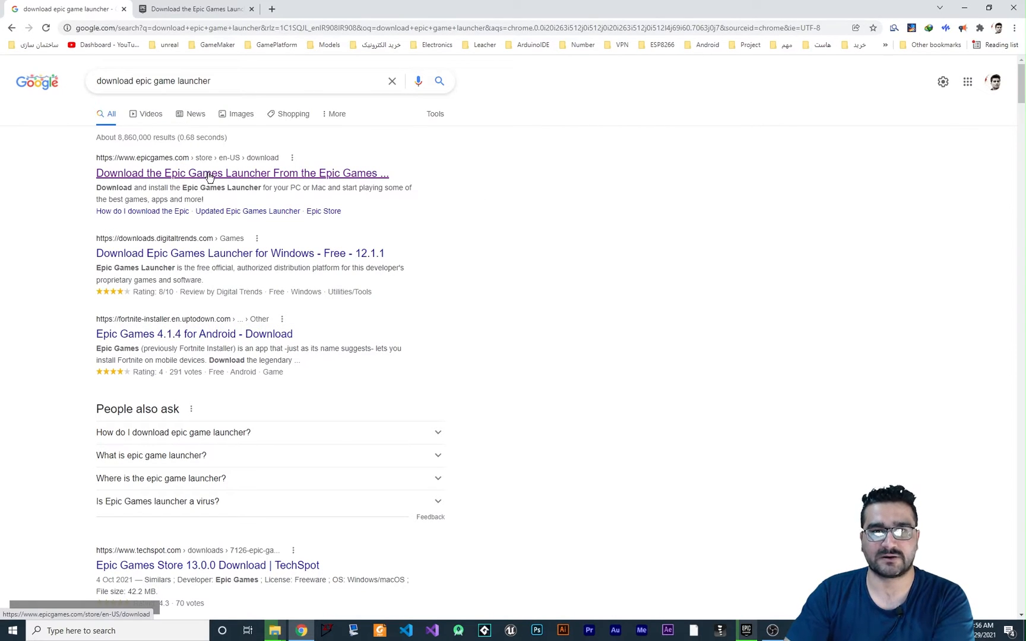
Step: Follow the first epicgames.com result to the Epic Games Launcher download page
click(241, 173)
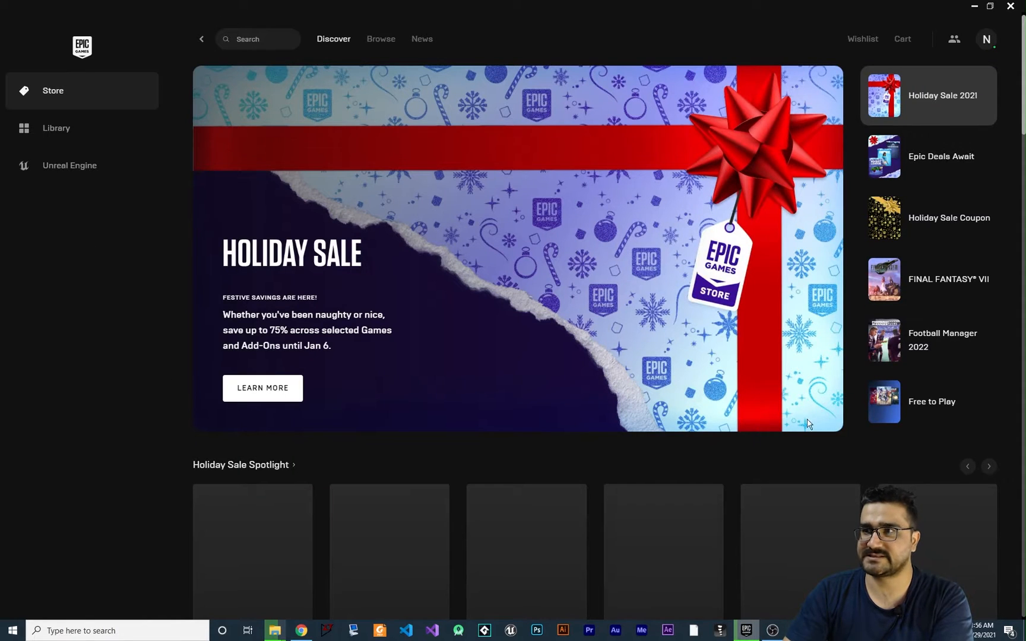
mouse_move(546, 74)
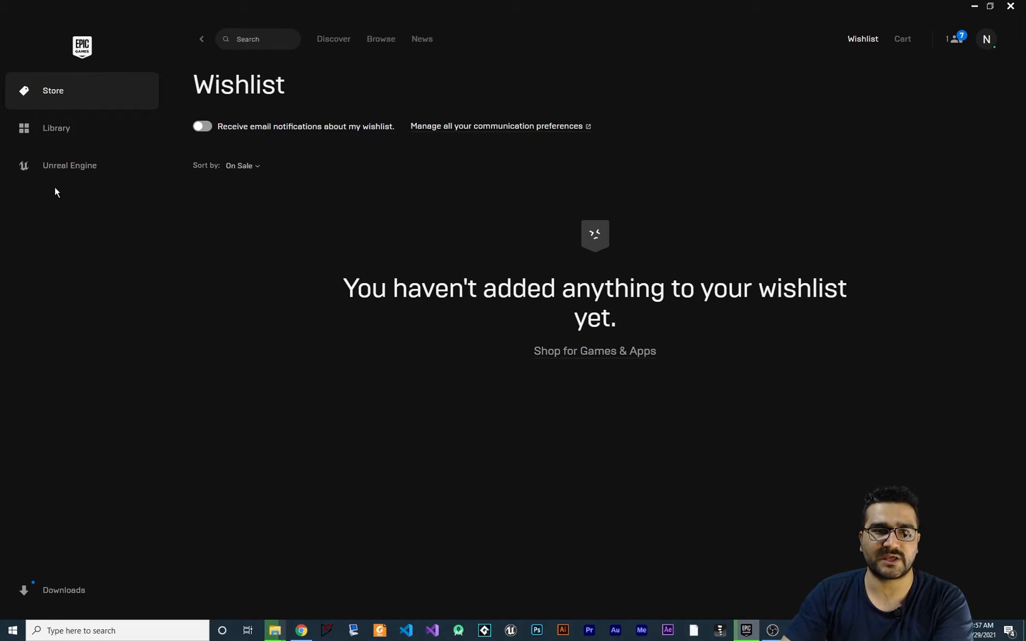
Step: Switch the launcher from the store pages to its Unreal Engine section
click(70, 166)
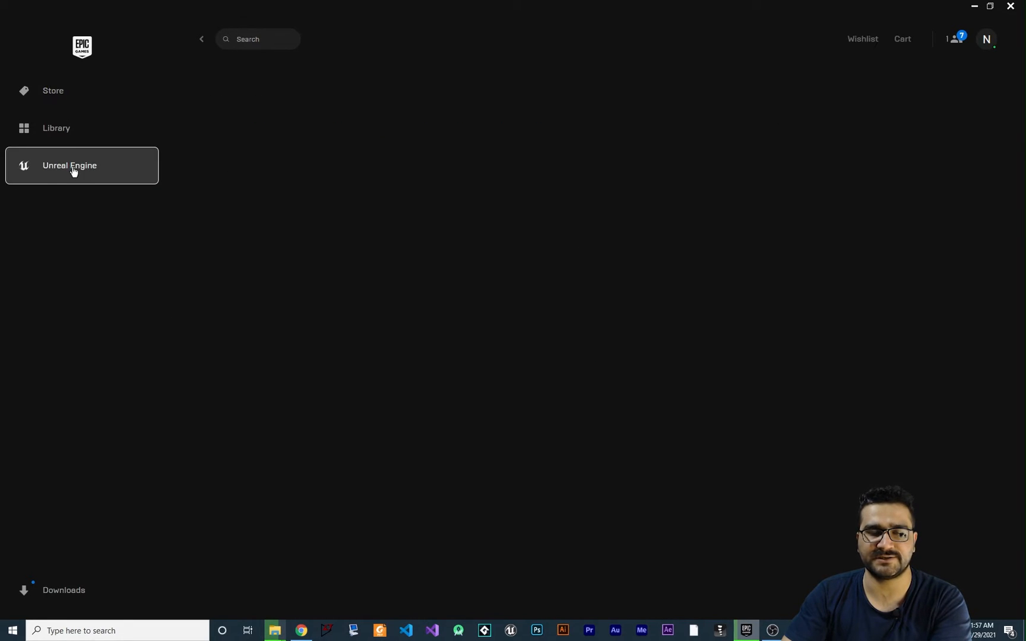
Step: Let the Unreal Engine section load onto its Marketplace showcase page
click(69, 165)
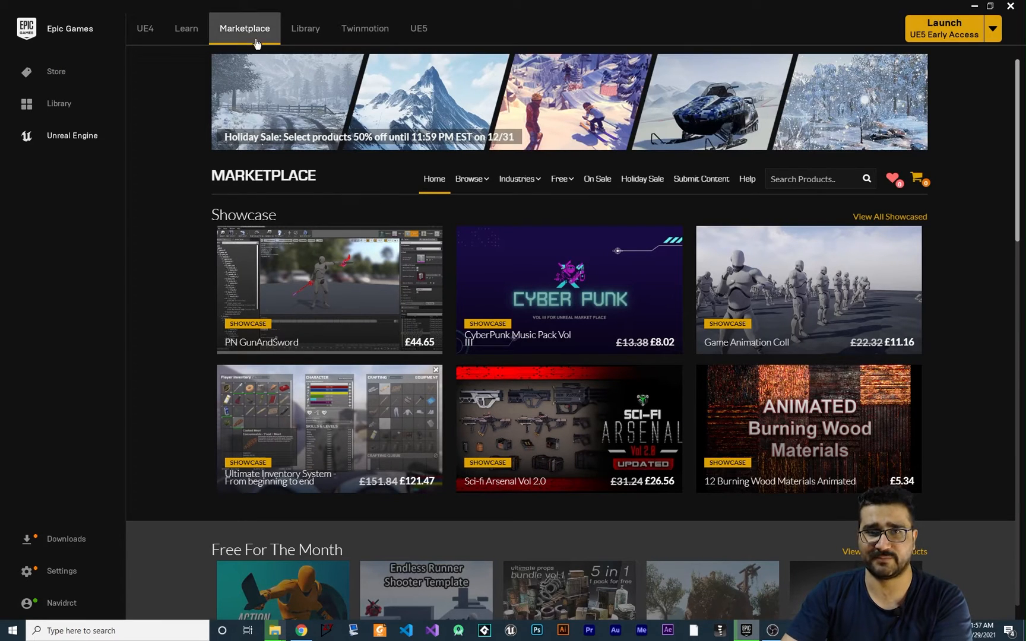
mouse_move(357, 171)
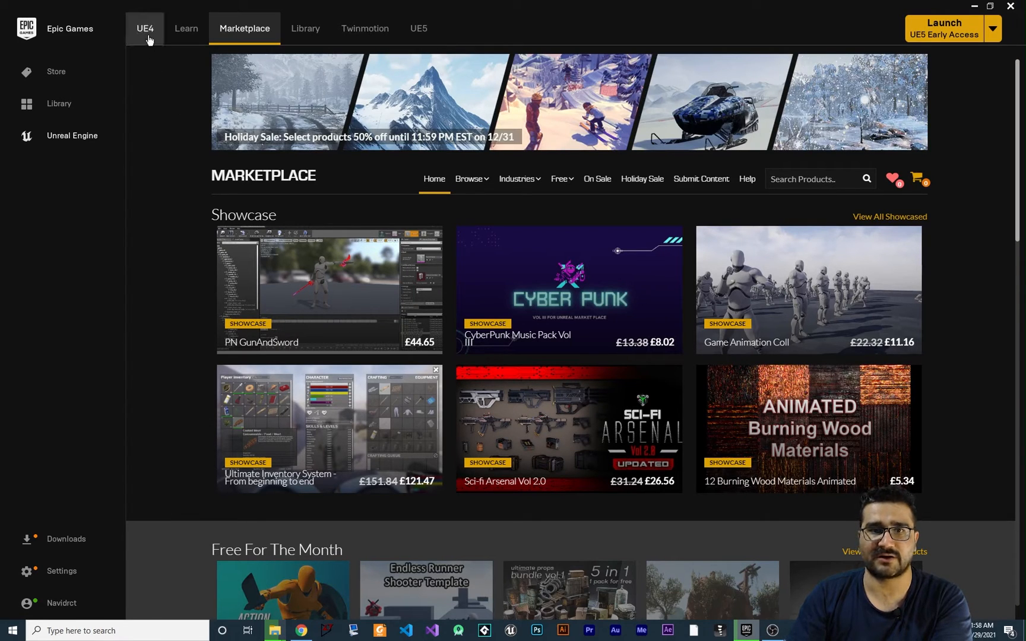
mouse_move(159, 84)
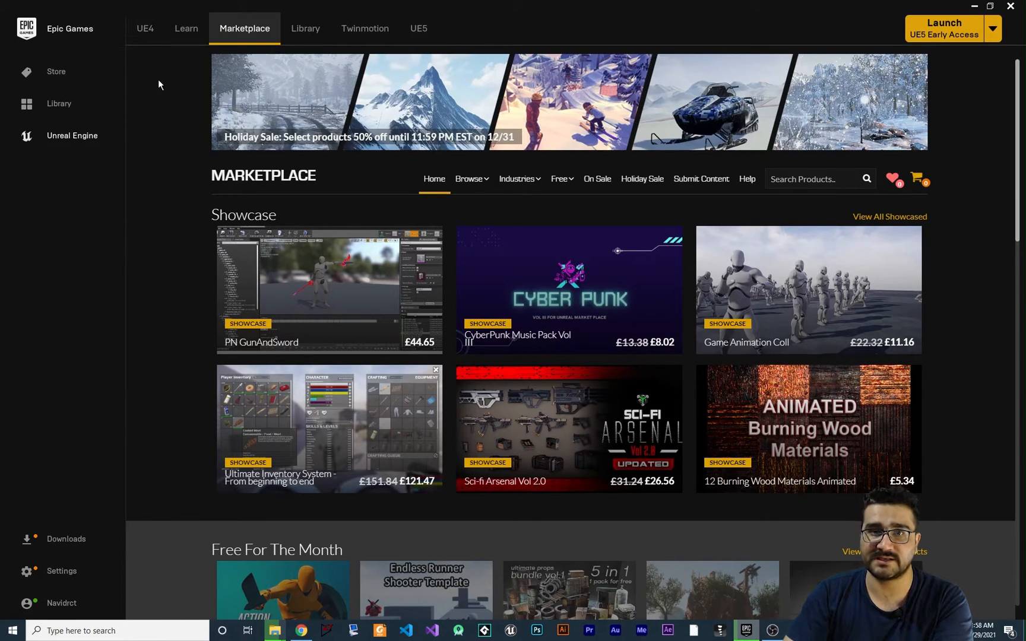
mouse_move(145, 28)
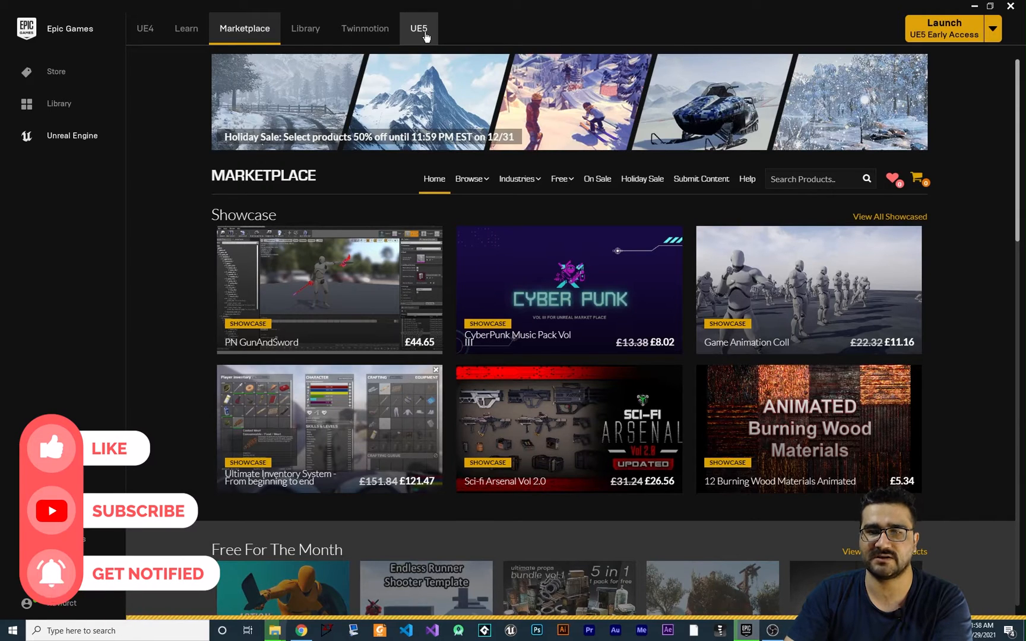
Step: On the UE5 page, check the launchable engine versions and launch UE5 Early Access
click(418, 28)
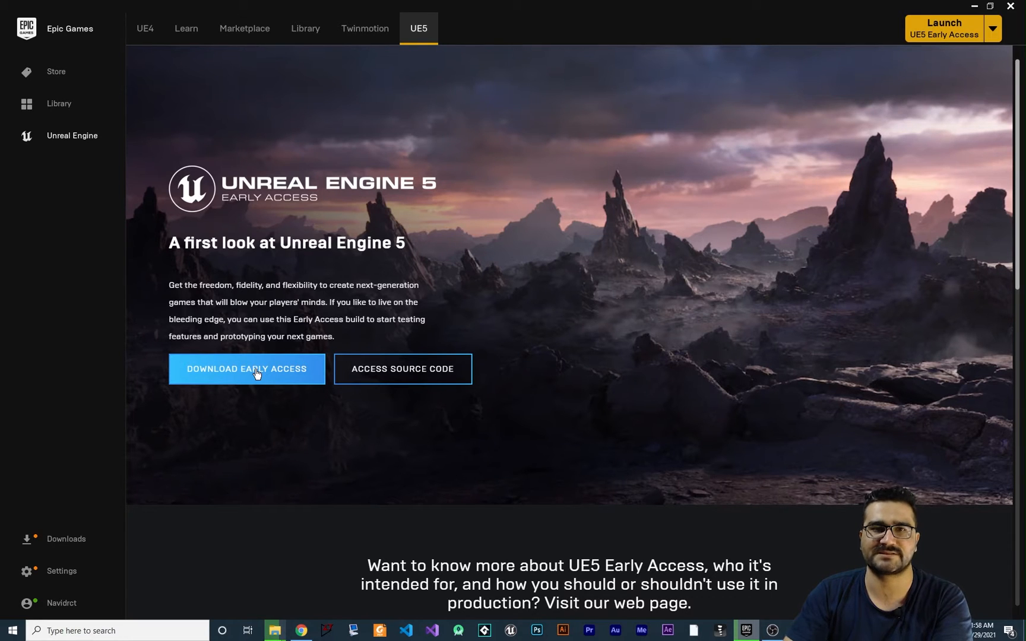
mouse_move(849, 239)
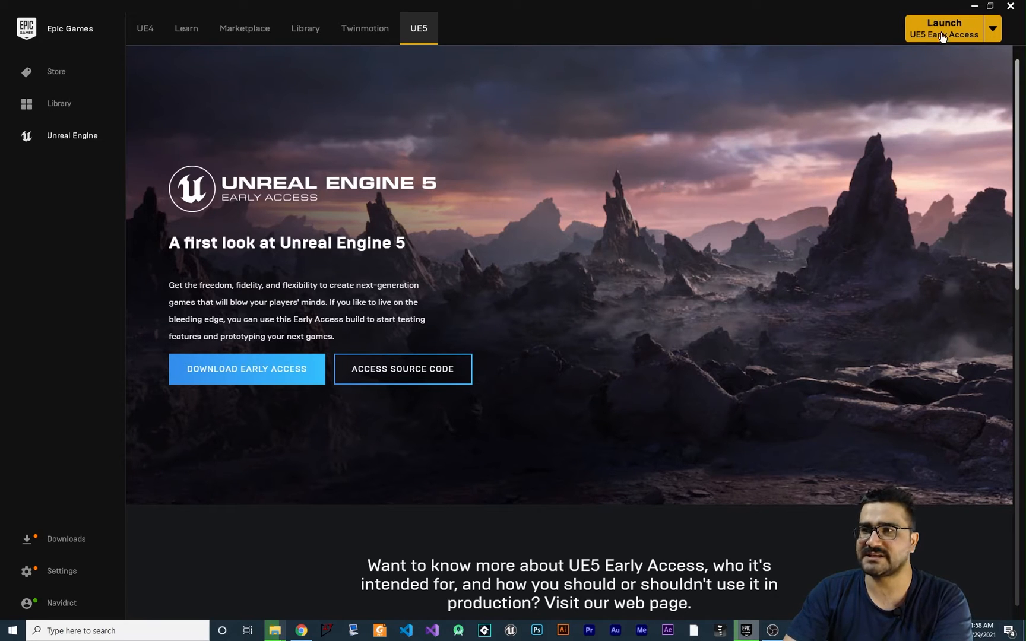
click(994, 28)
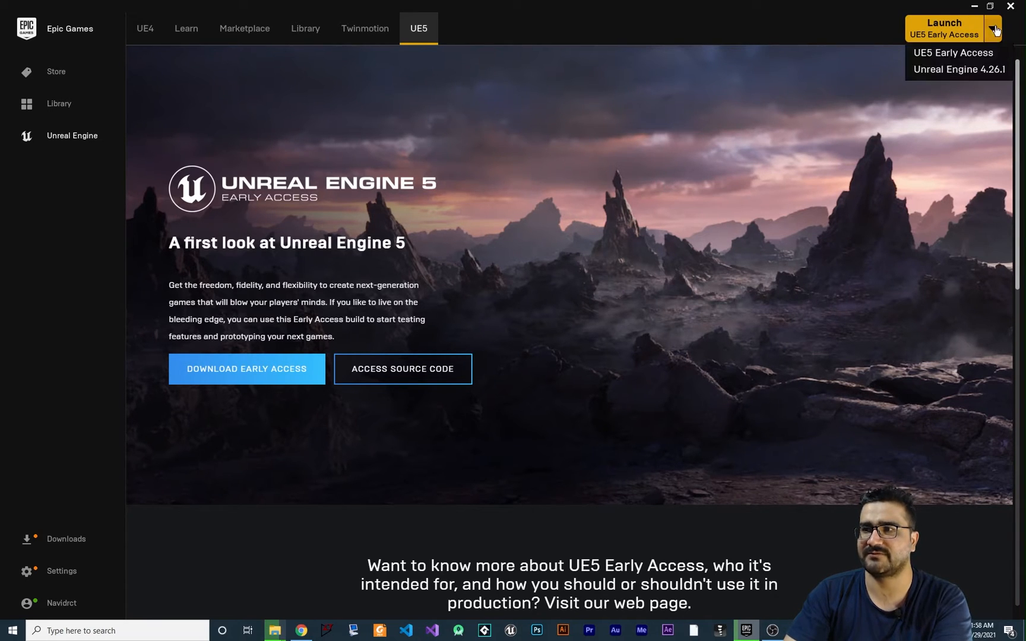
mouse_move(958, 69)
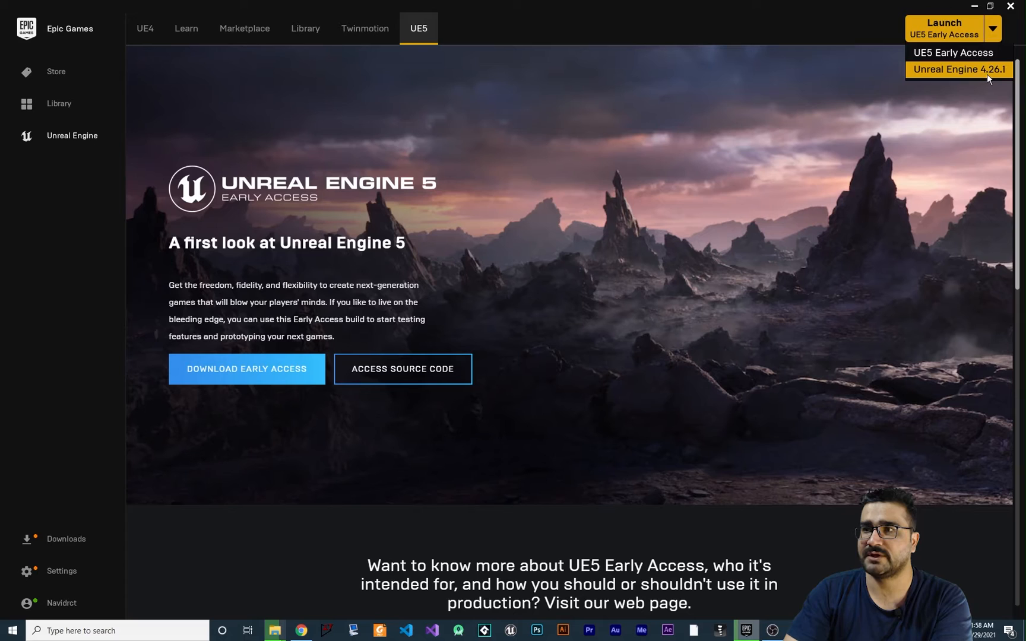
mouse_move(885, 57)
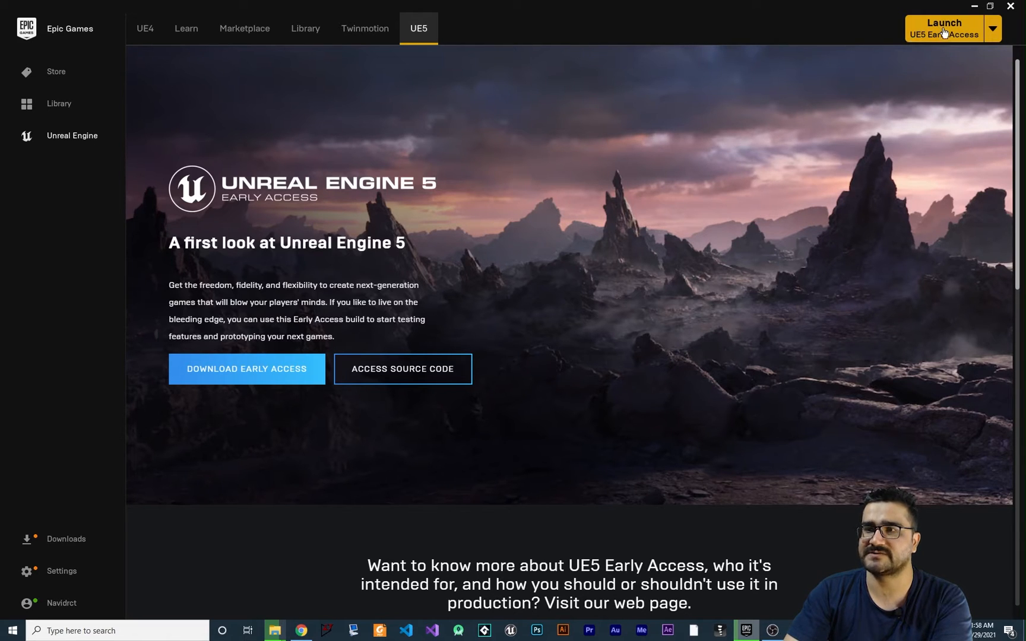
mouse_move(553, 79)
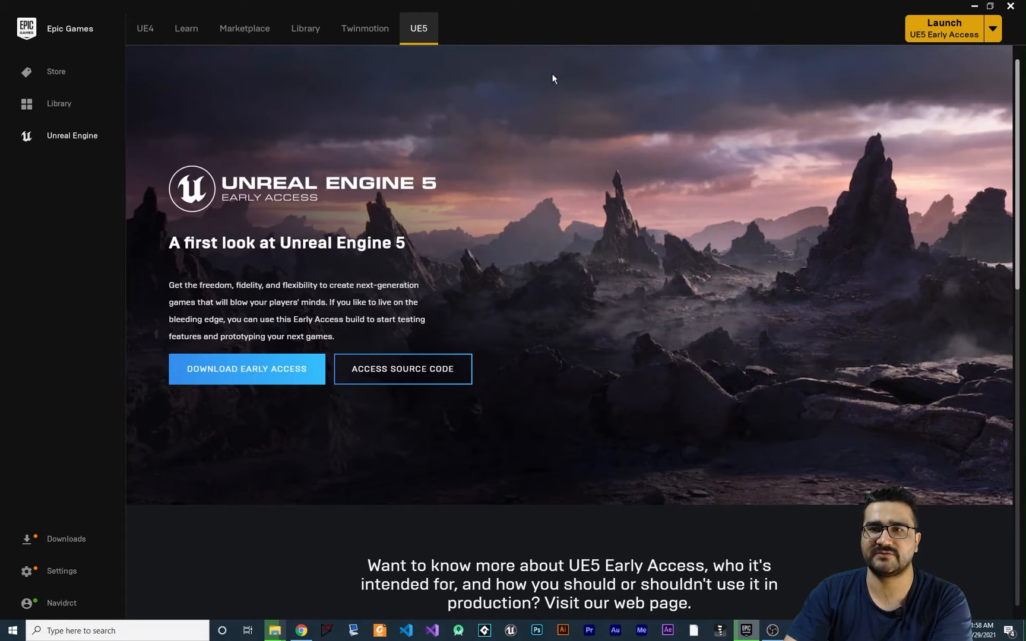
click(943, 28)
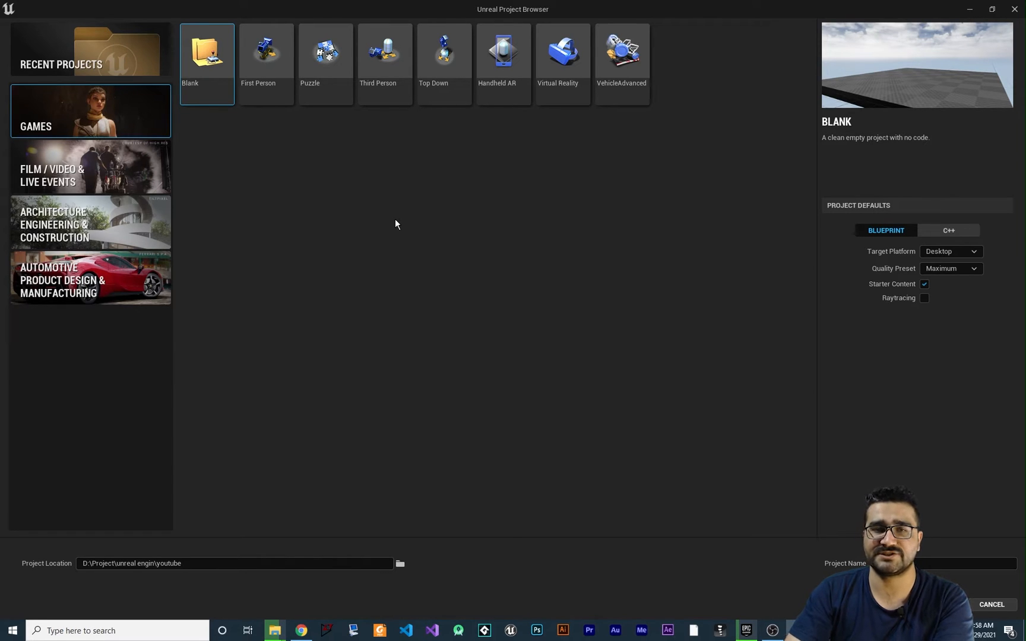
mouse_move(365, 175)
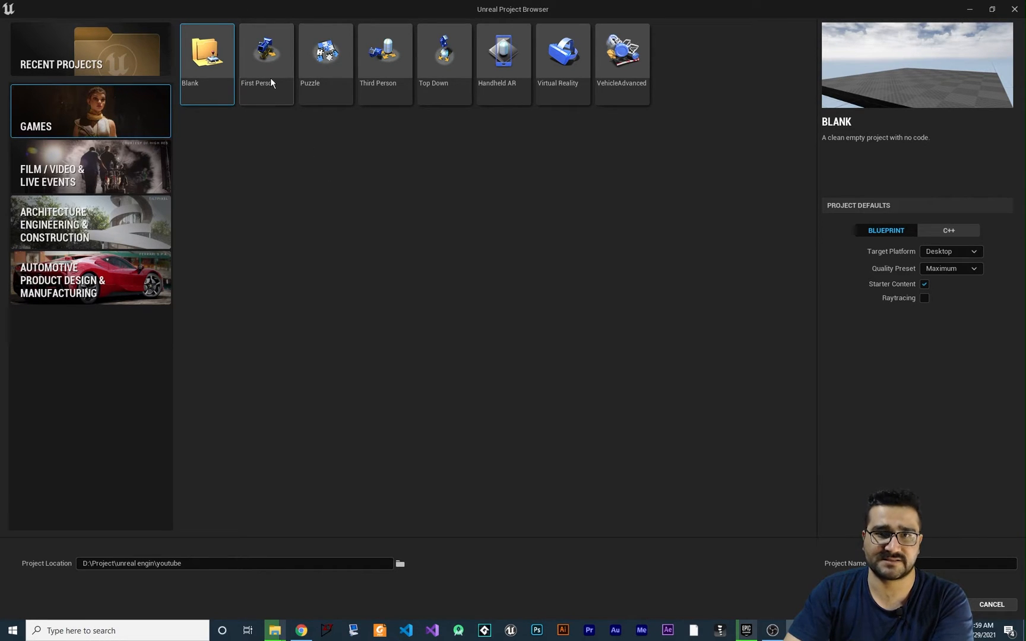
Step: Preview the First Person, Third Person and Top Down game templates in the project browser
click(265, 50)
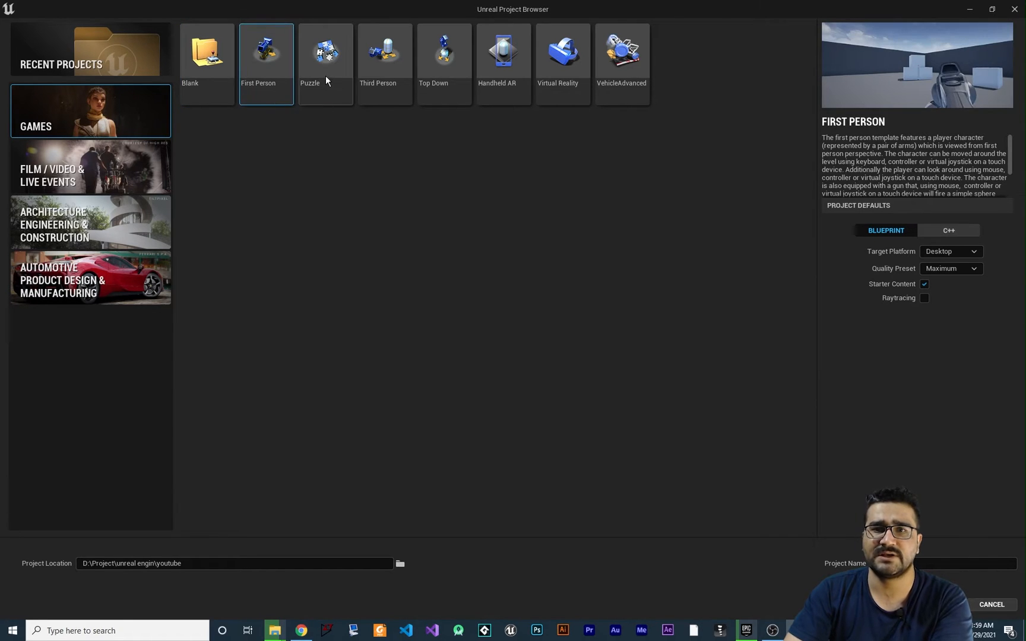
click(384, 52)
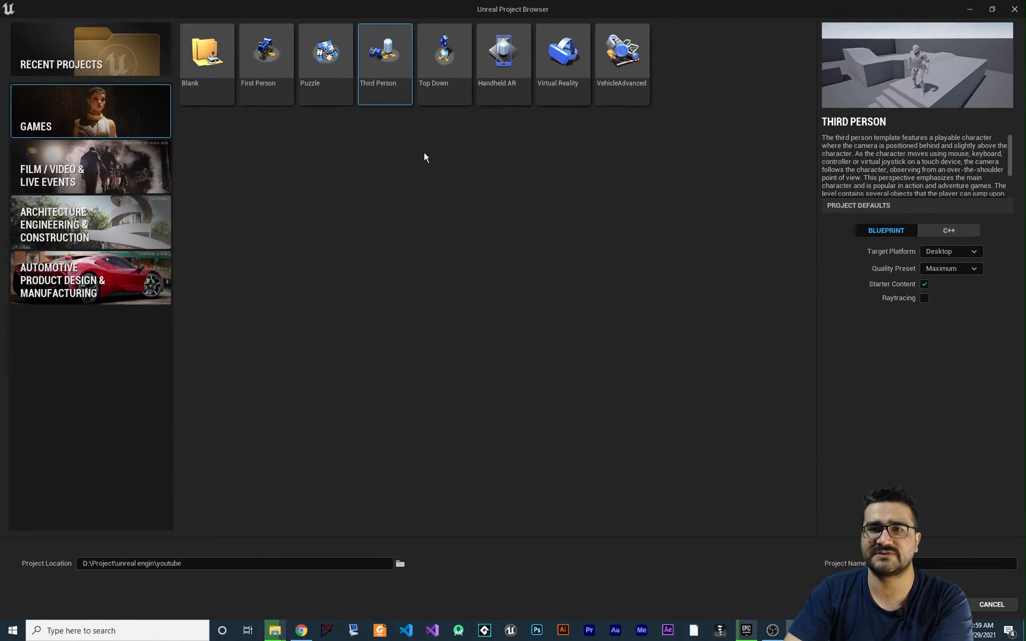
click(444, 52)
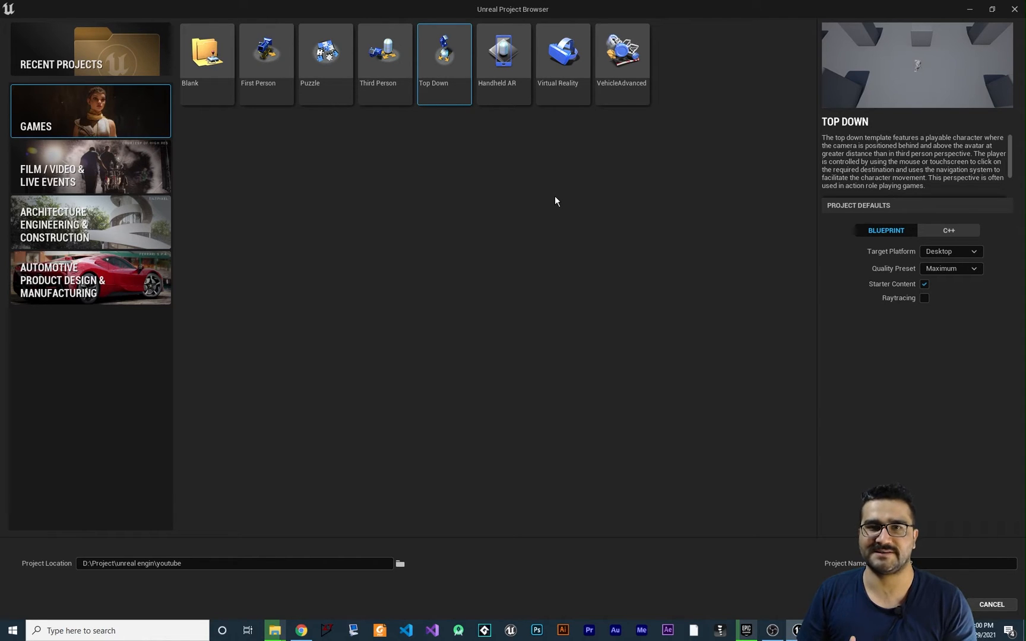
mouse_move(457, 194)
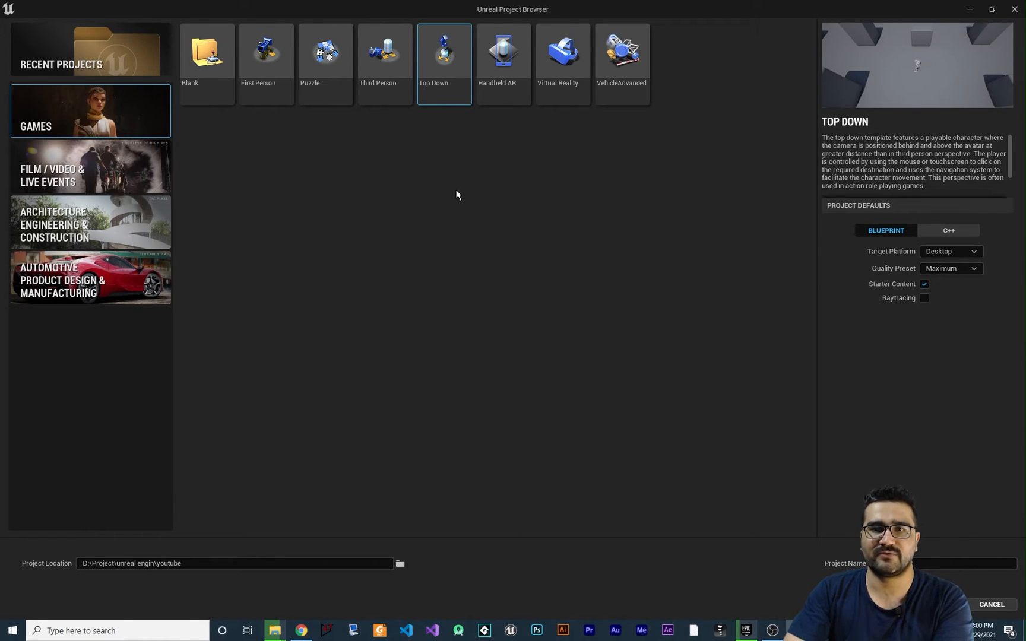
mouse_move(267, 62)
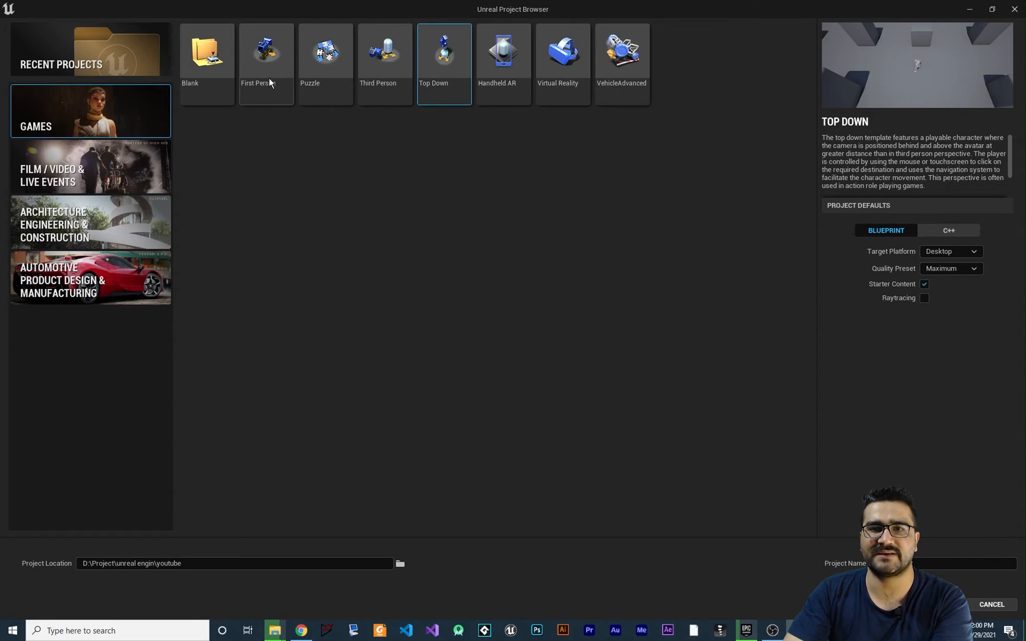
Step: Choose the First Person template and set the project location to the youtube folder
click(266, 51)
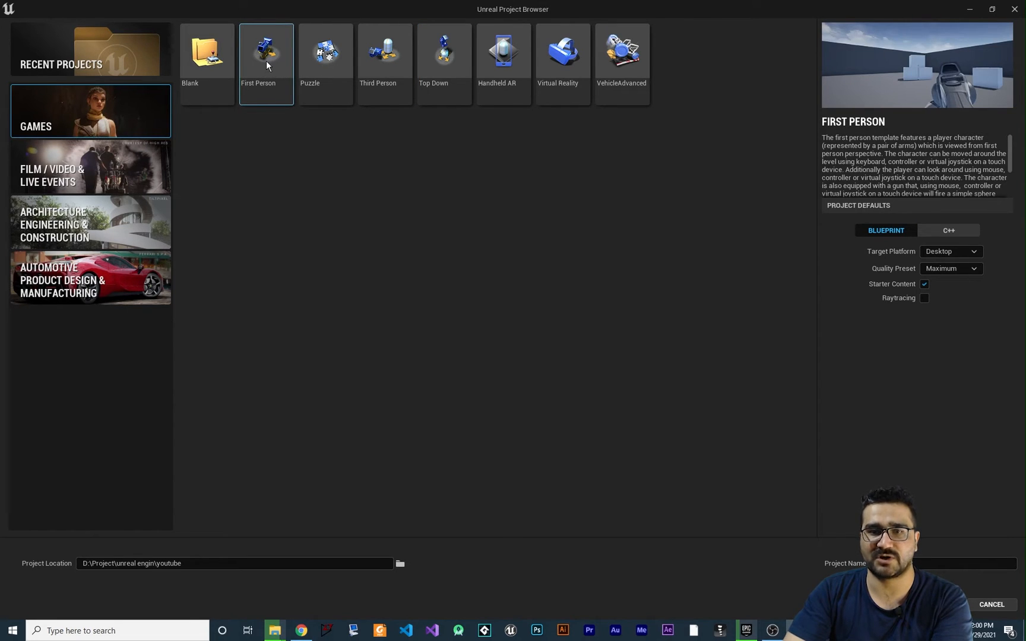
click(235, 563)
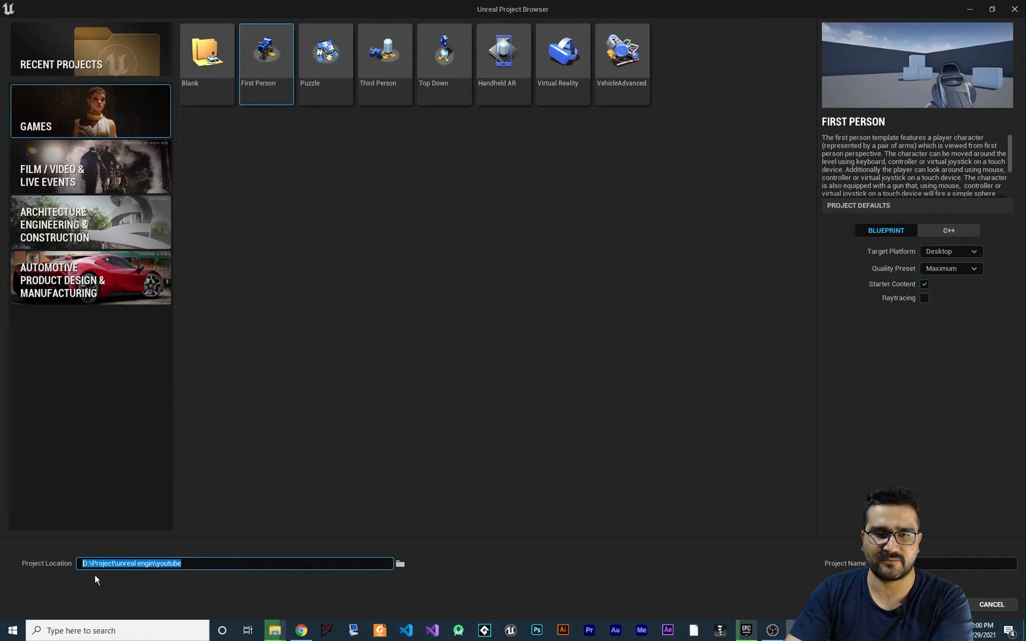
double_click(168, 563)
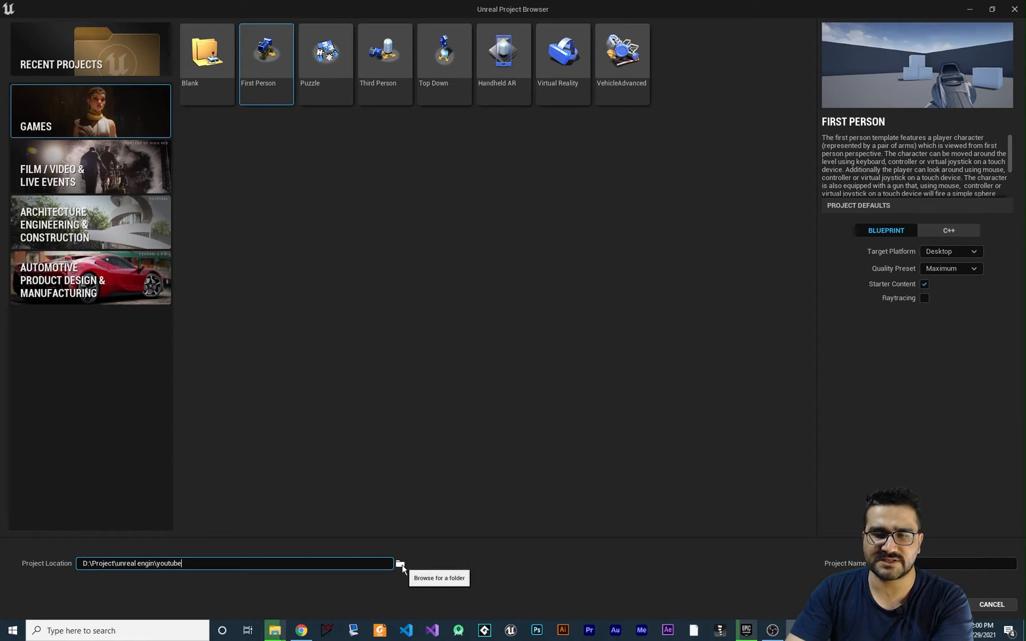
click(399, 563)
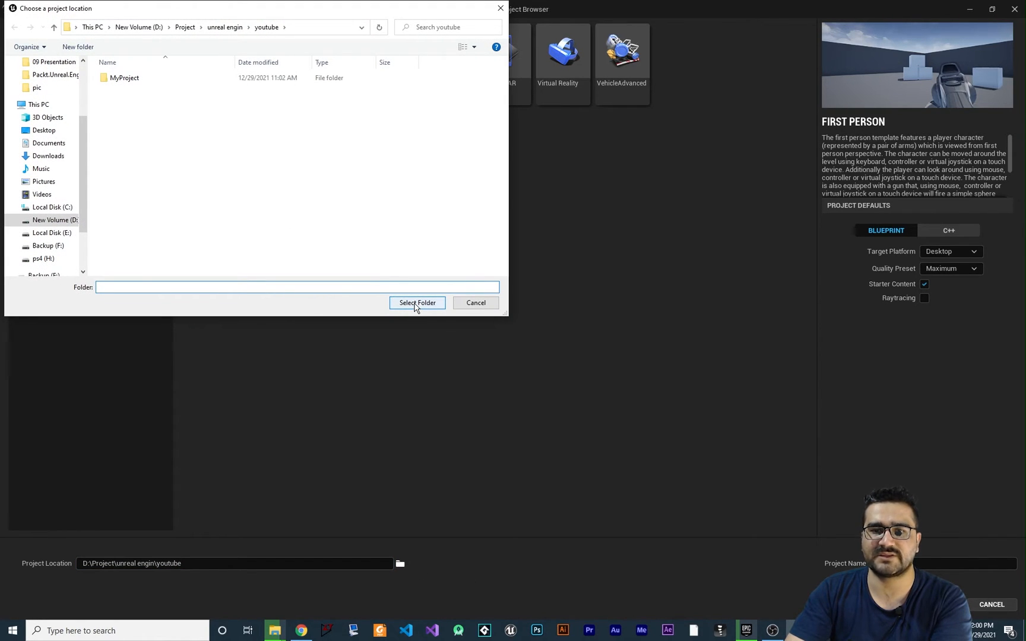
click(416, 302)
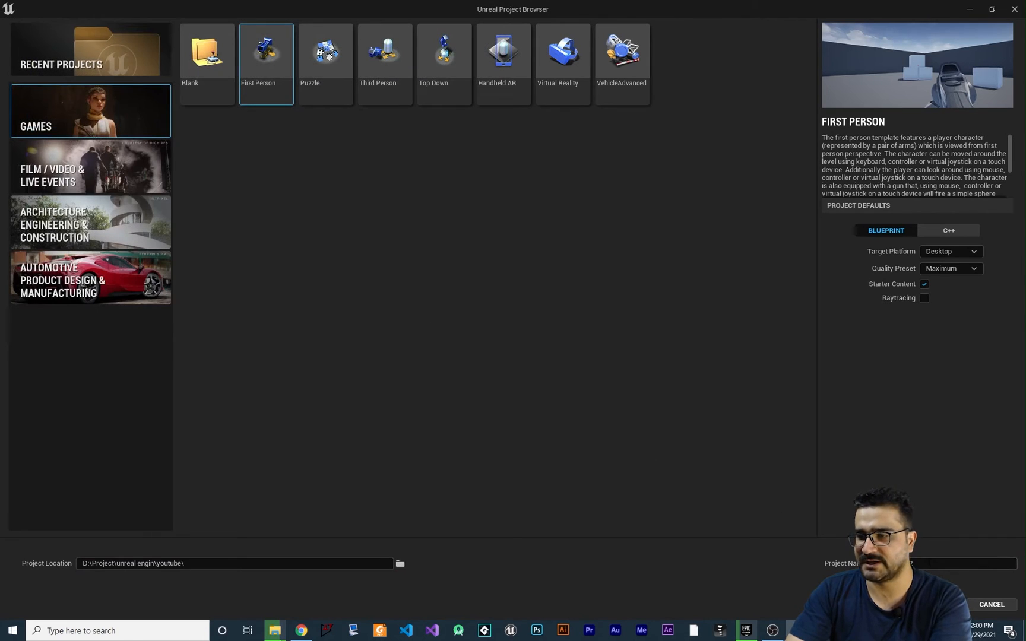
Step: Name the project myfirstshooter and keep the Maximum quality preset
click(942, 563)
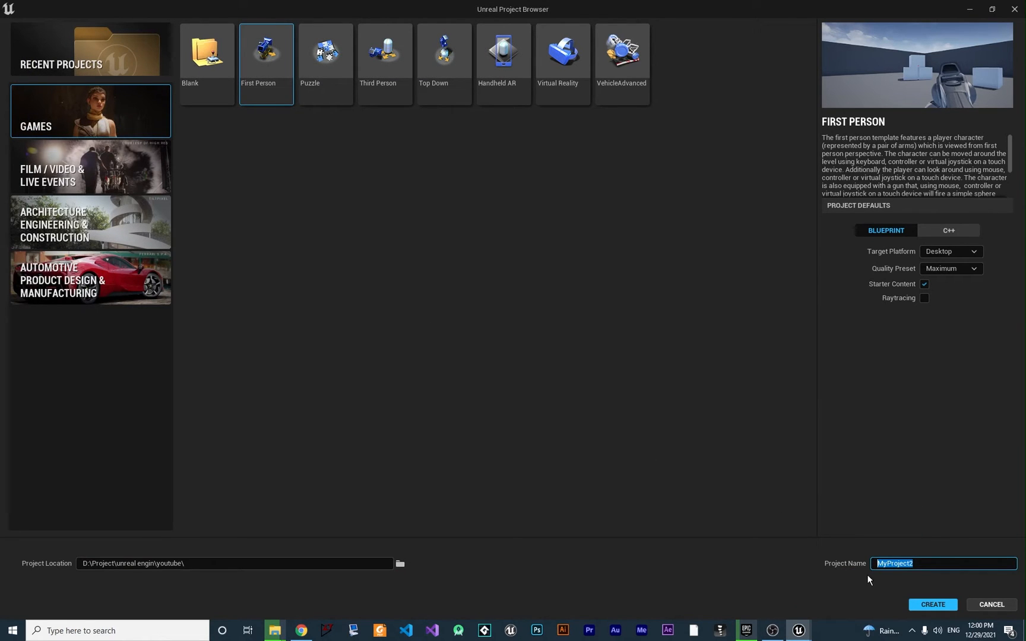
text(myfirstshooter)
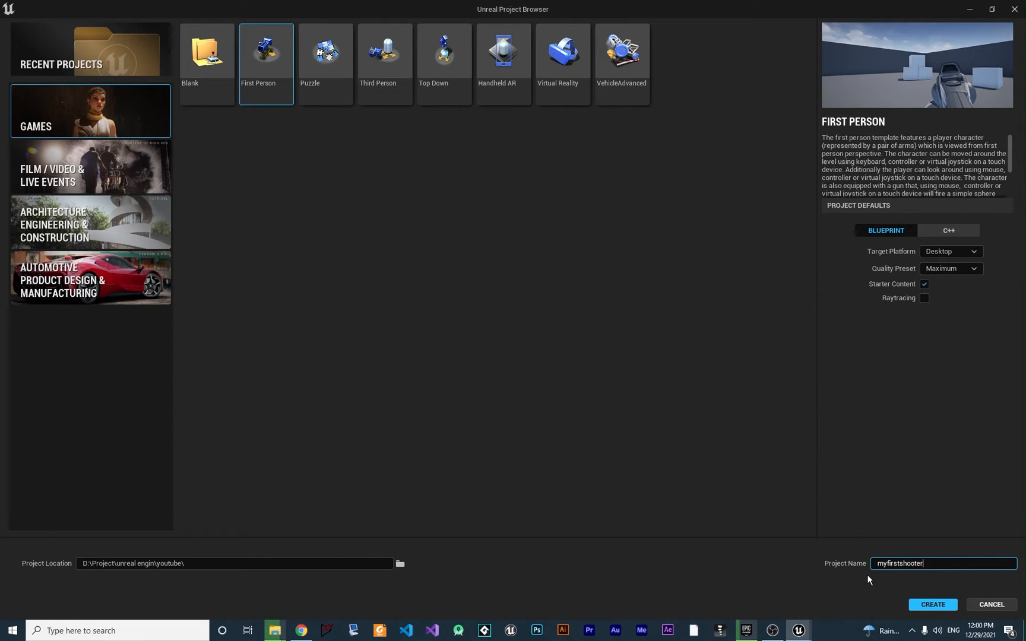
mouse_move(949, 230)
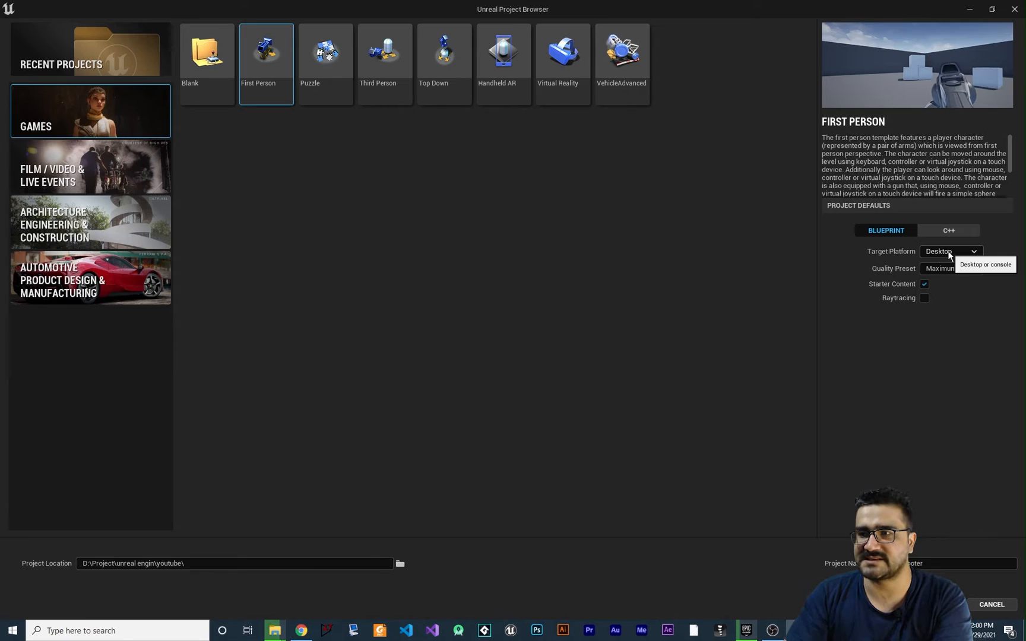
mouse_move(939, 274)
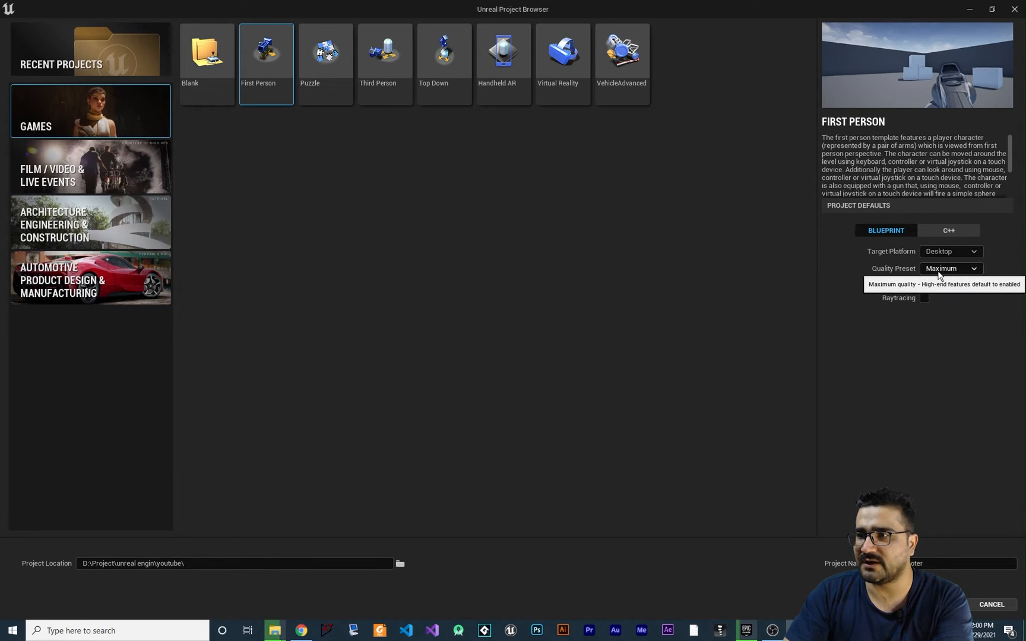
click(950, 268)
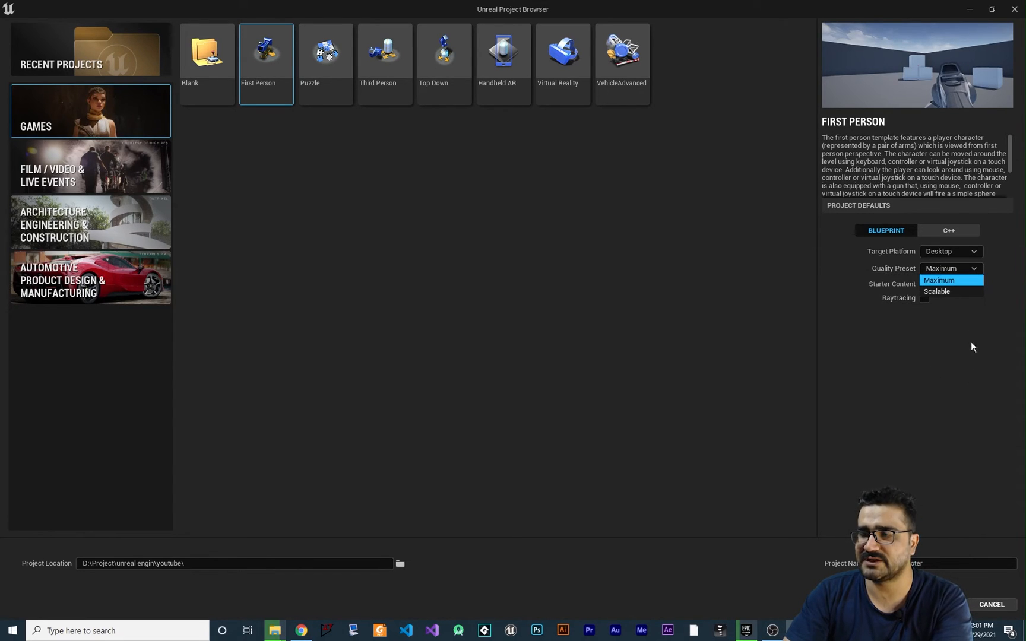
click(939, 280)
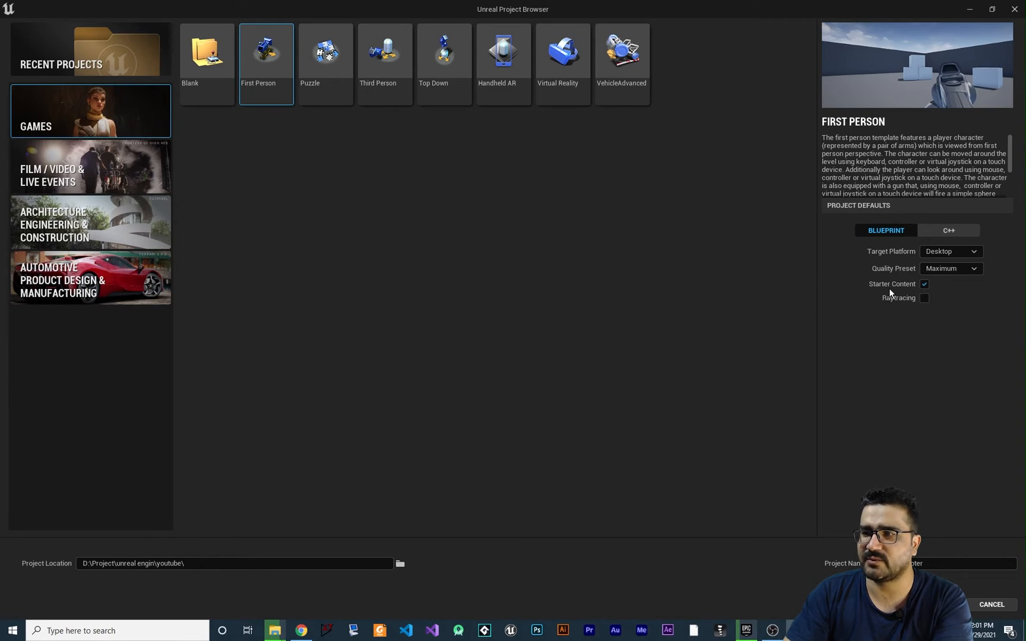
mouse_move(902, 290)
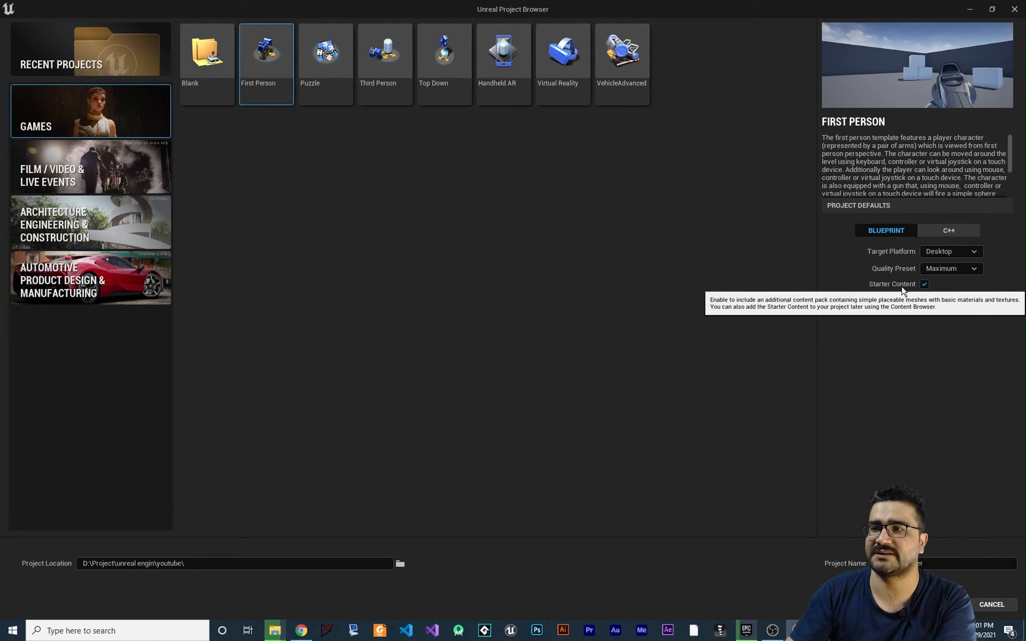
mouse_move(906, 95)
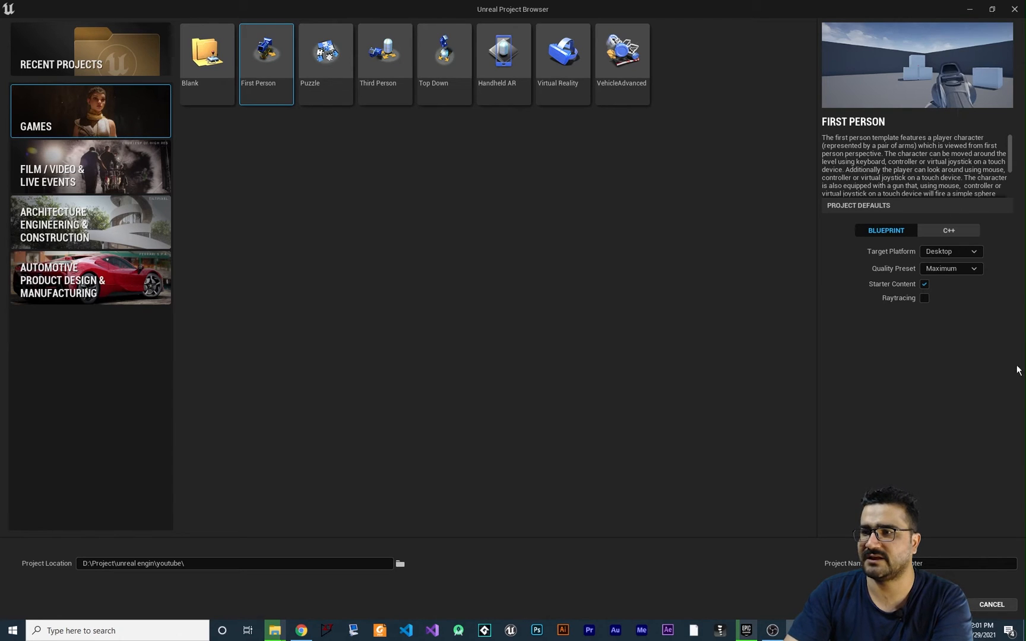
mouse_move(911, 337)
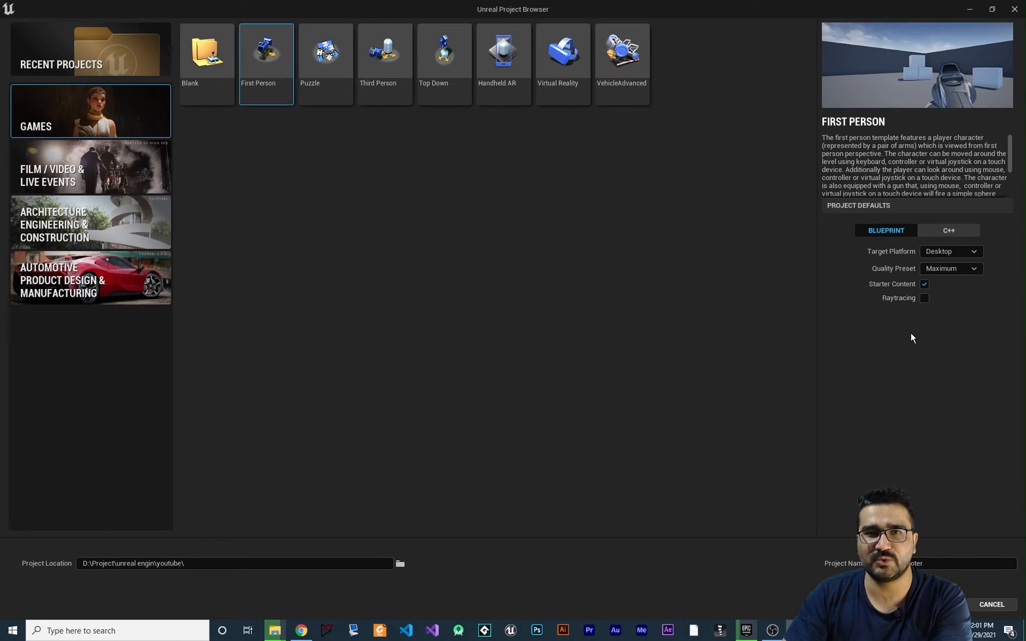
mouse_move(896, 309)
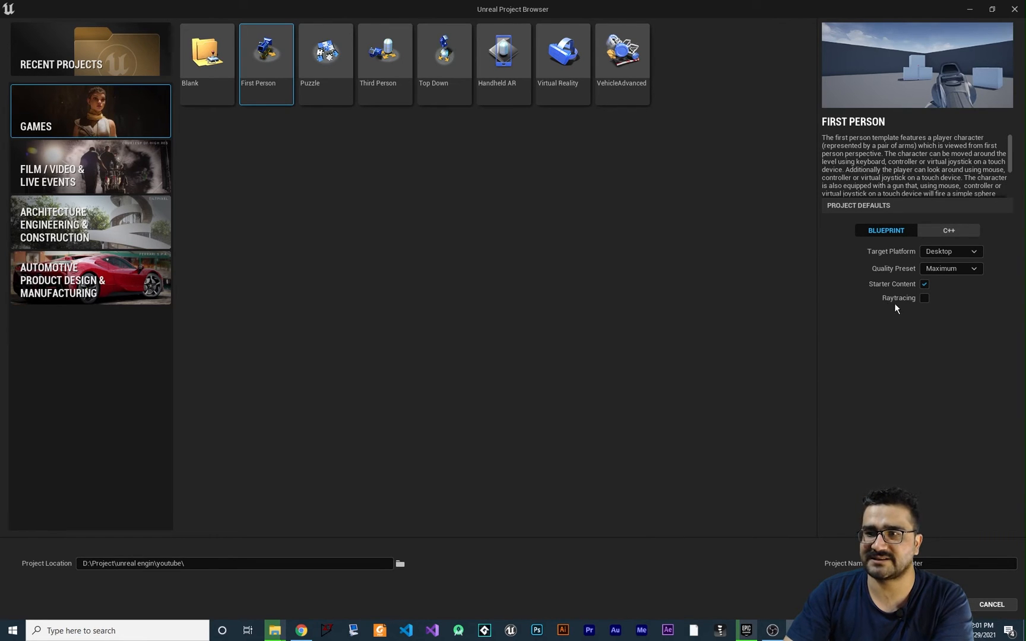
mouse_move(892, 310)
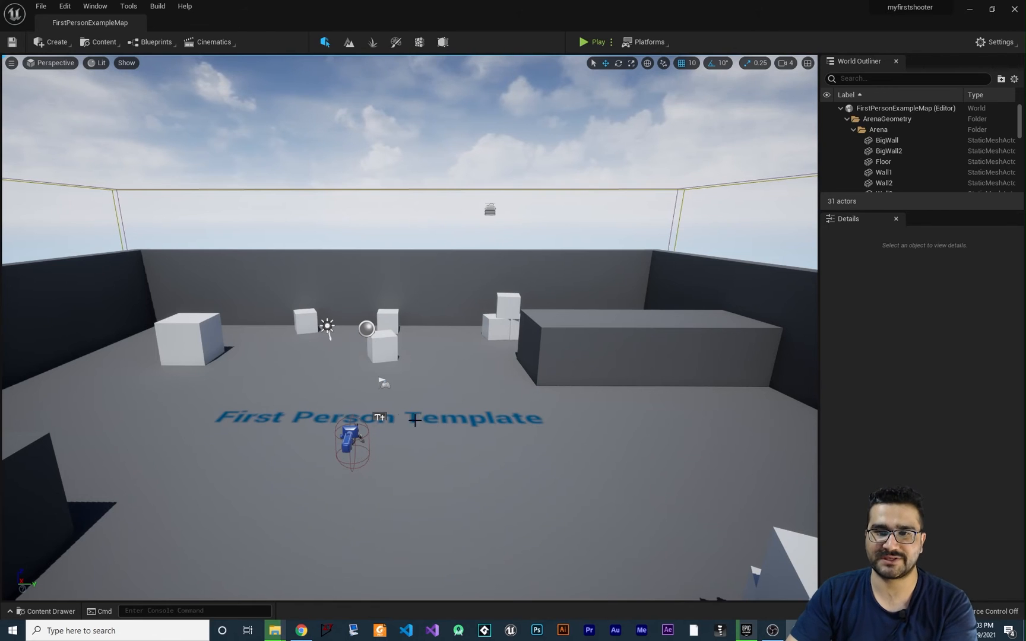
mouse_move(430, 404)
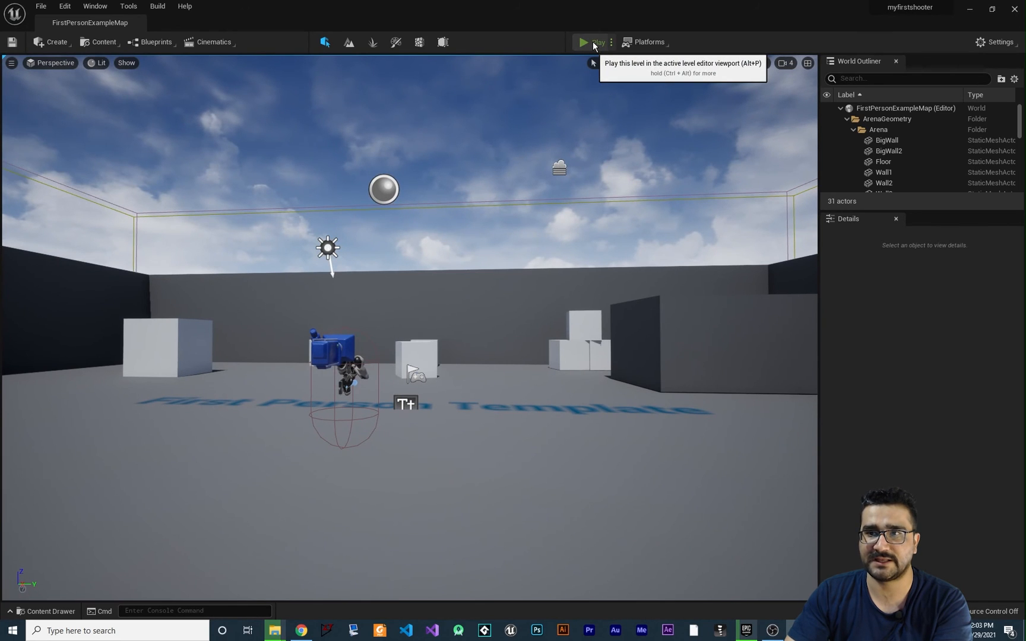
Step: Start Play mode on FirstPersonExampleMap in the editor
click(582, 42)
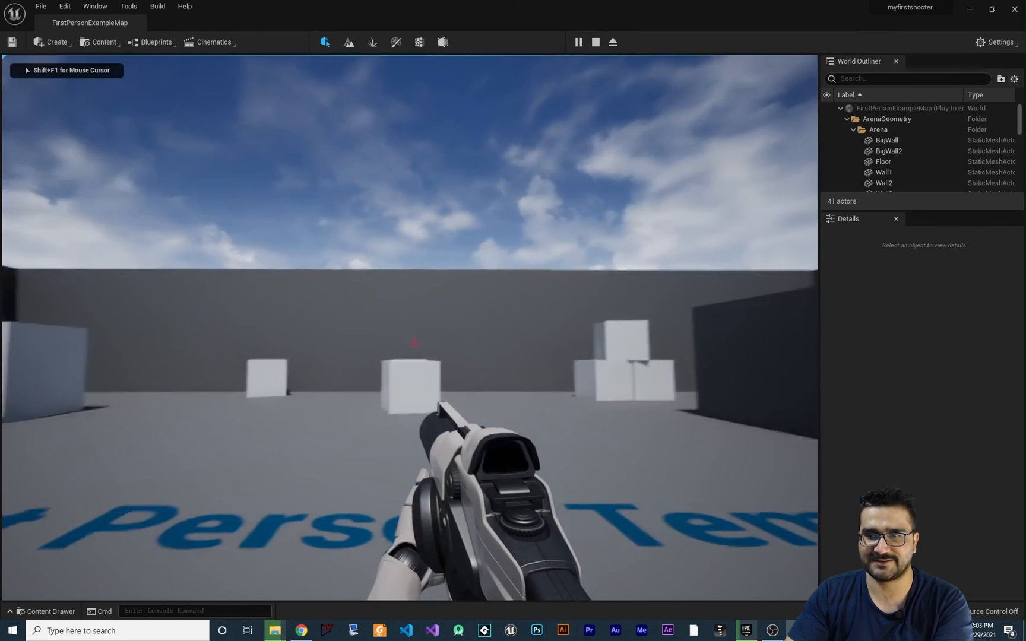